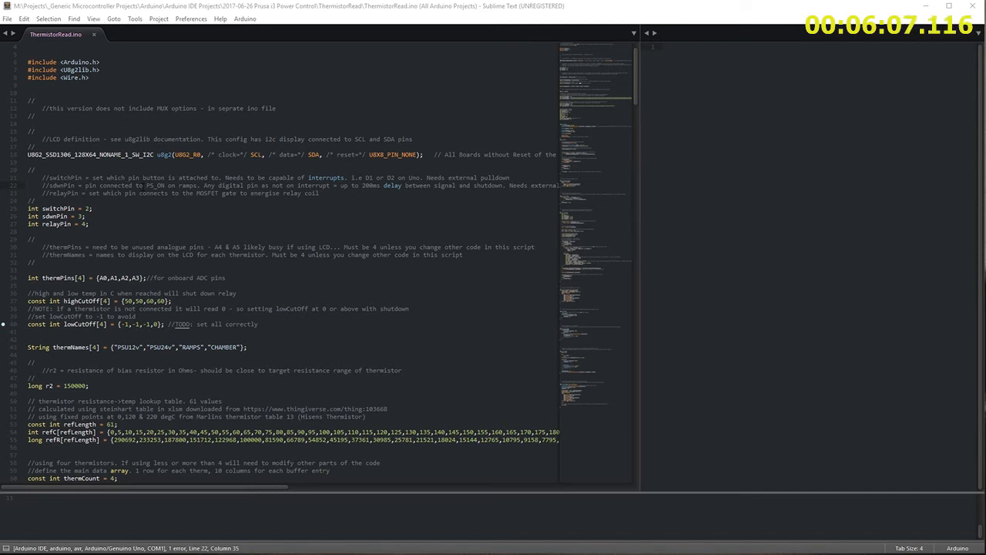
mouse_move(333, 223)
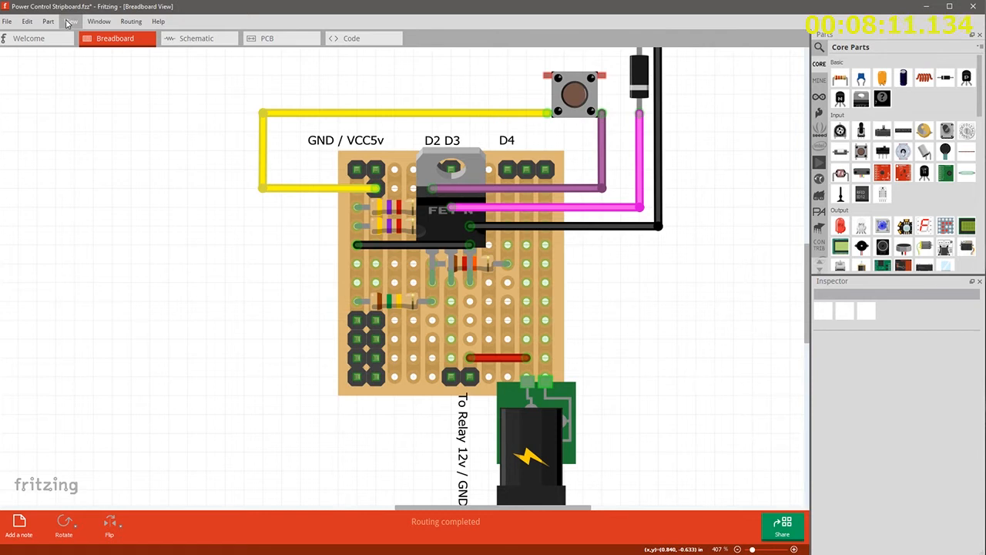
Hide all layers via the View menu, then show only the breadboard layer
click(70, 20)
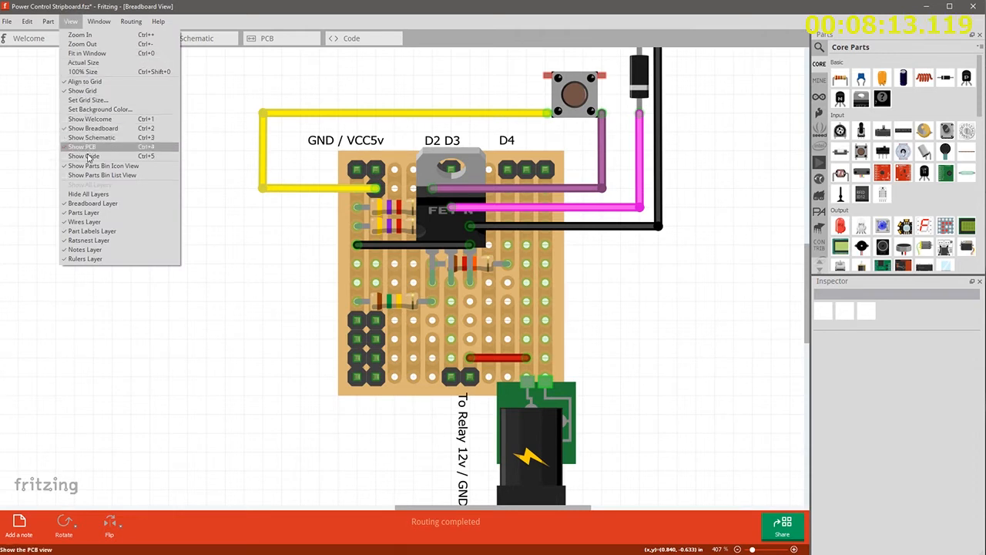
click(93, 128)
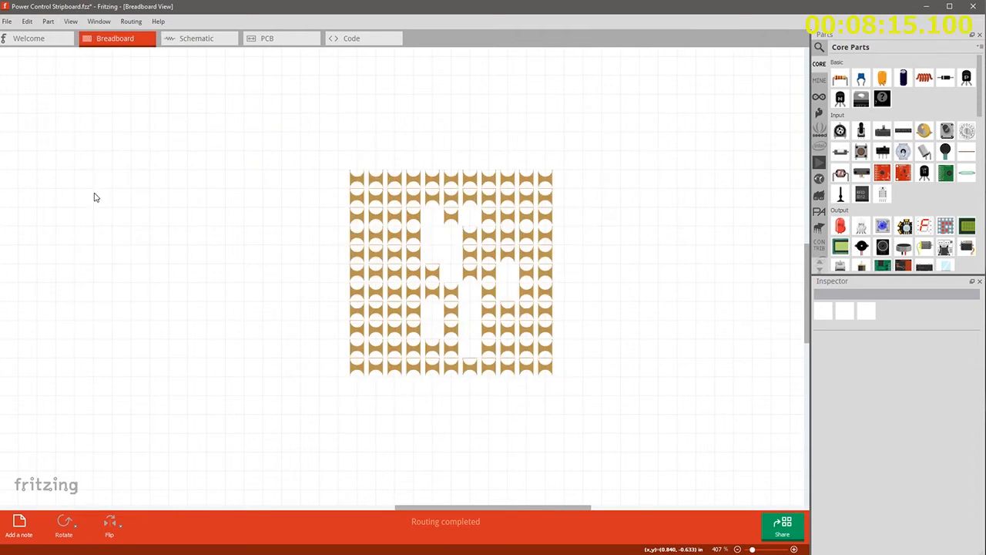
click(70, 21)
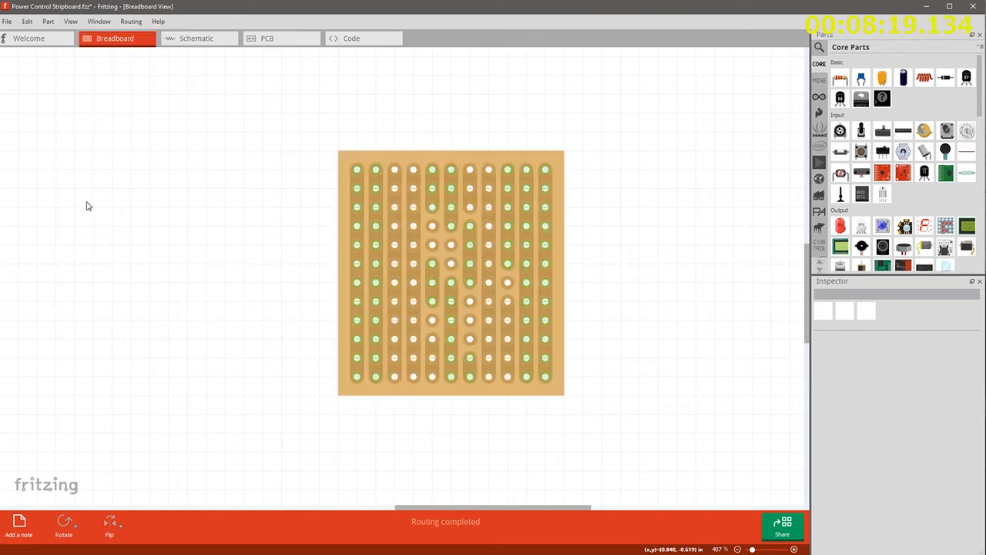
mouse_move(135, 202)
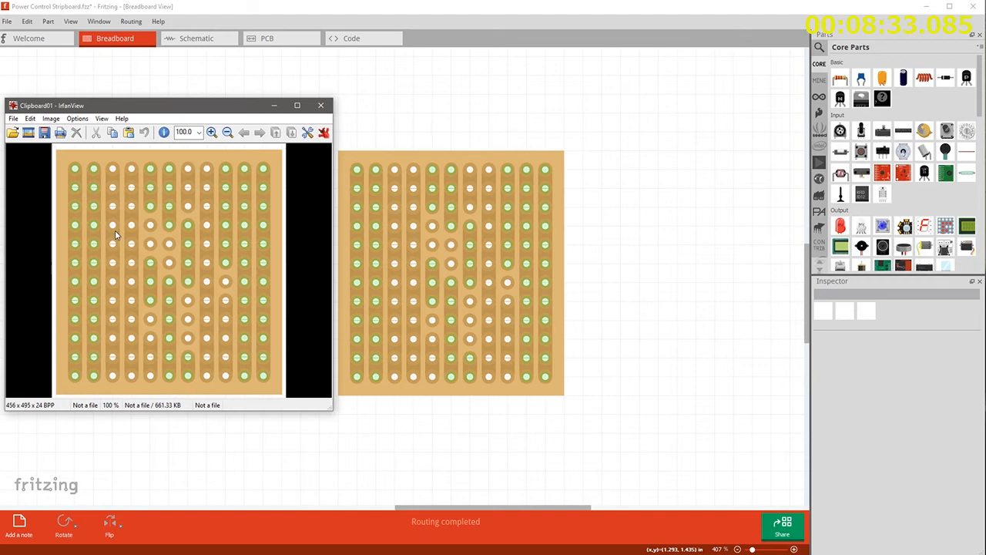
Apply Image > Horizontal Flip to mirror the stripboard capture left to right
click(51, 118)
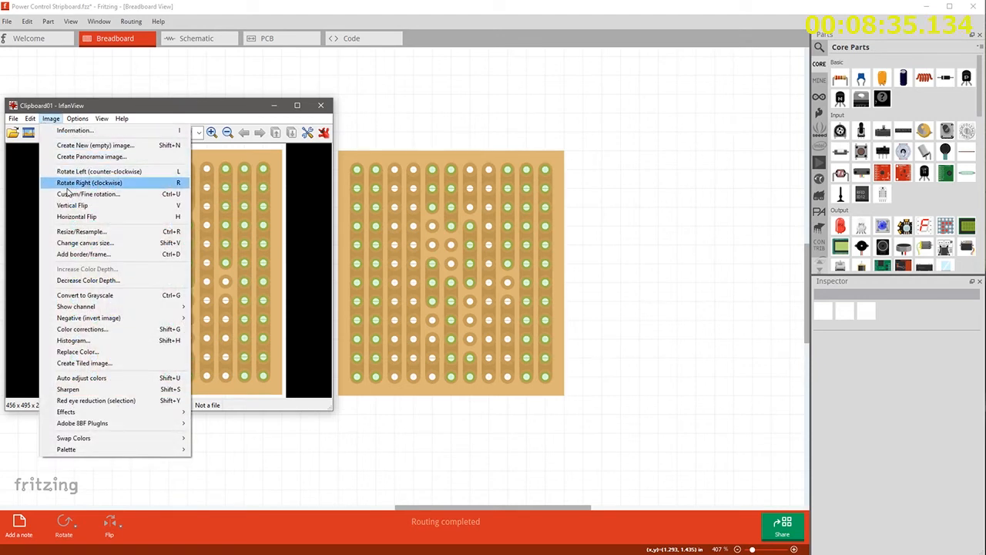
mouse_move(76, 217)
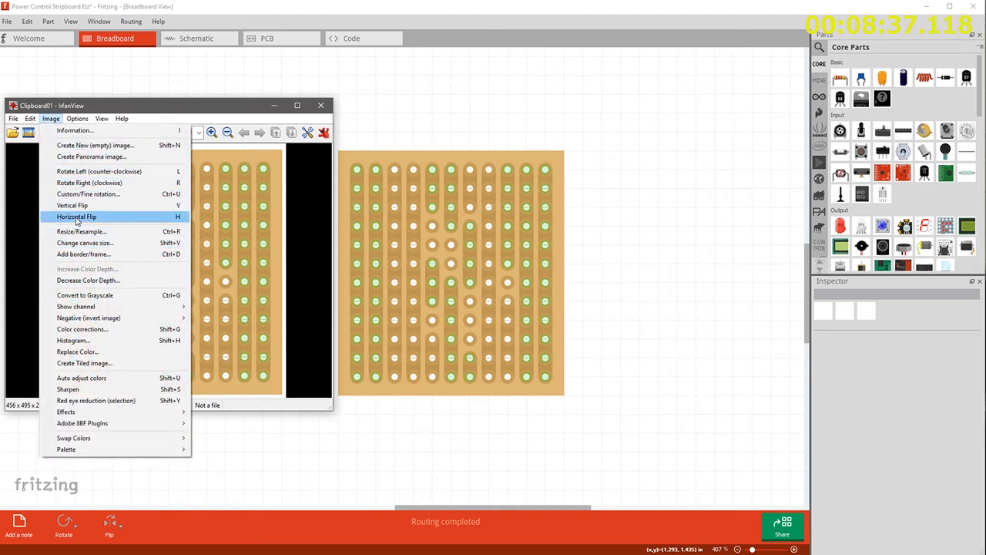
click(76, 217)
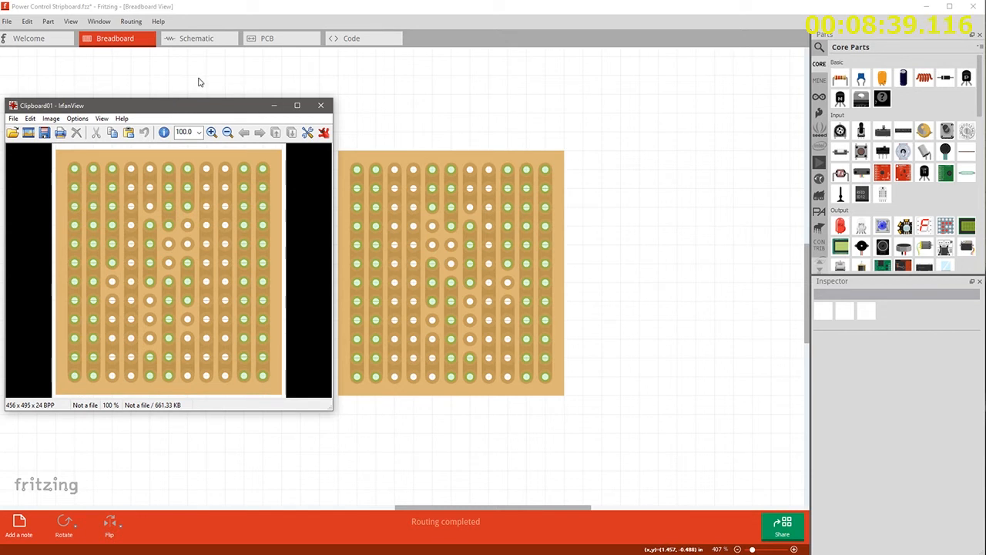
mouse_move(144, 207)
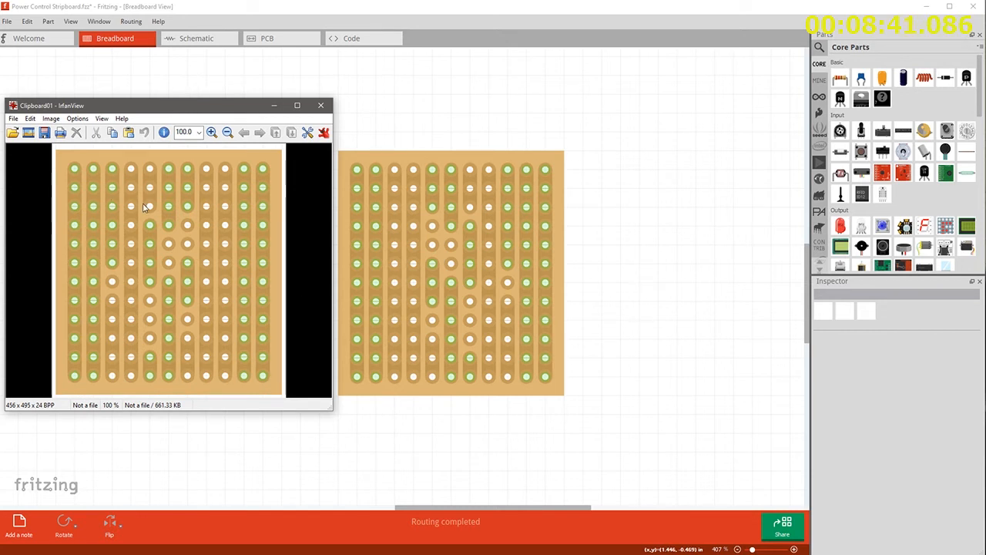
mouse_move(131, 223)
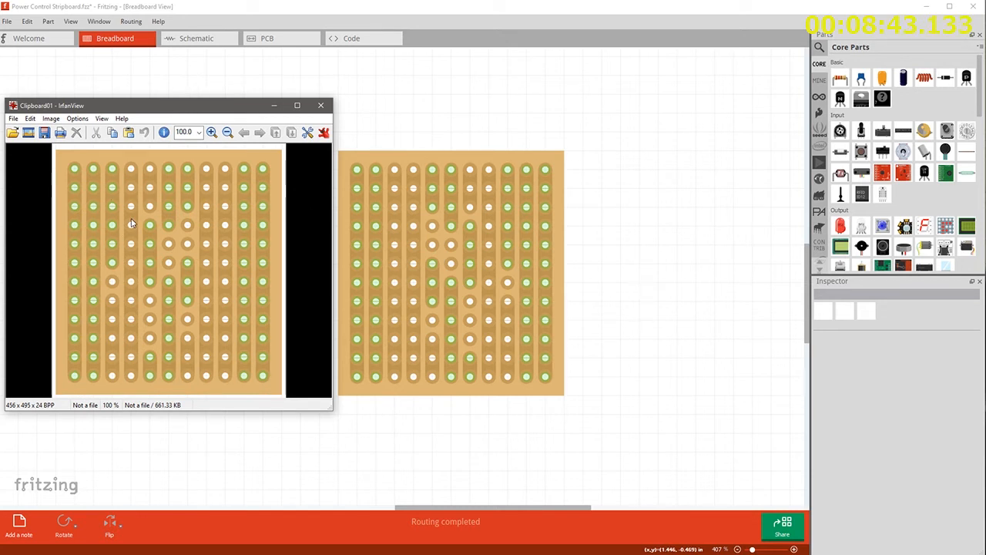